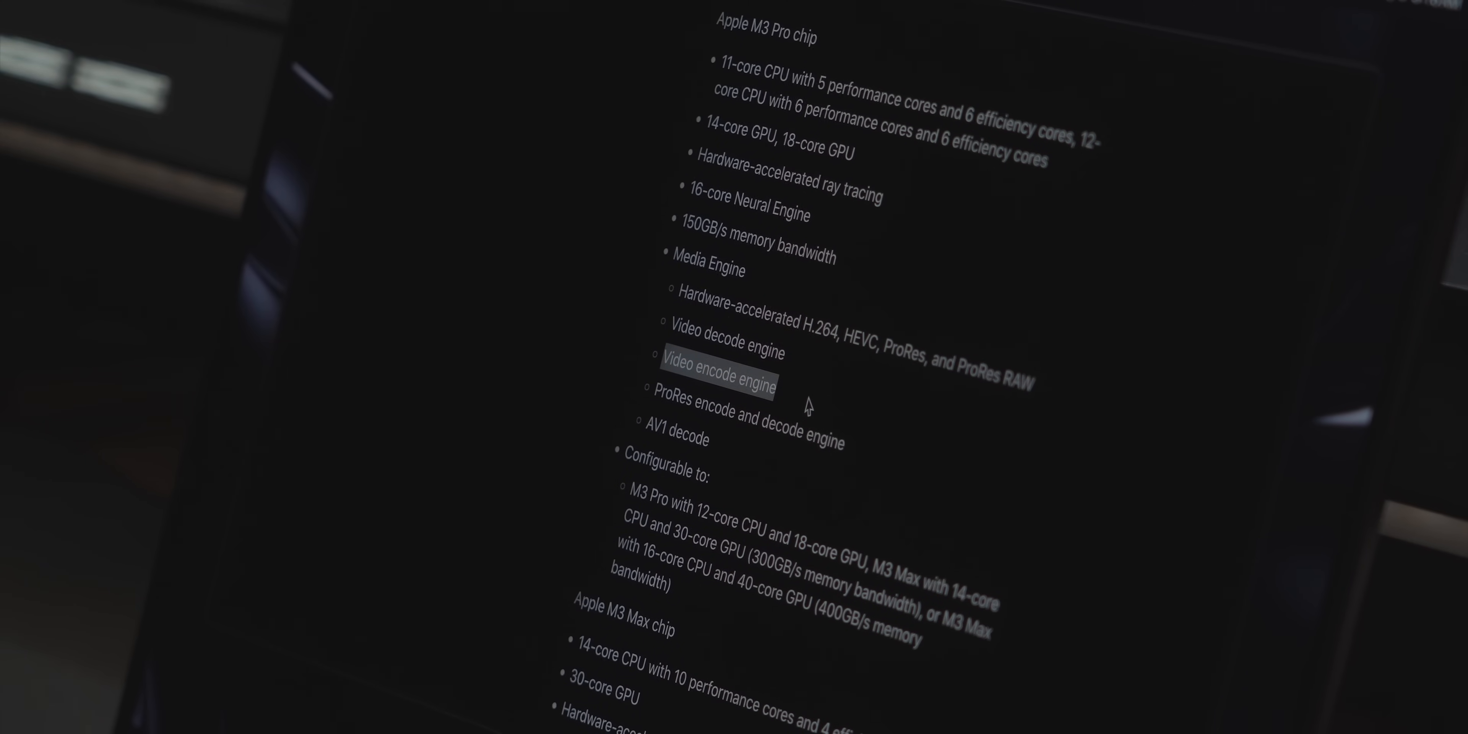
Step: Scroll the M3 Pro chip specs and bring up the detailed storage usage breakdown (418.99 GB of 494.38 GB)
scroll(down, 3)
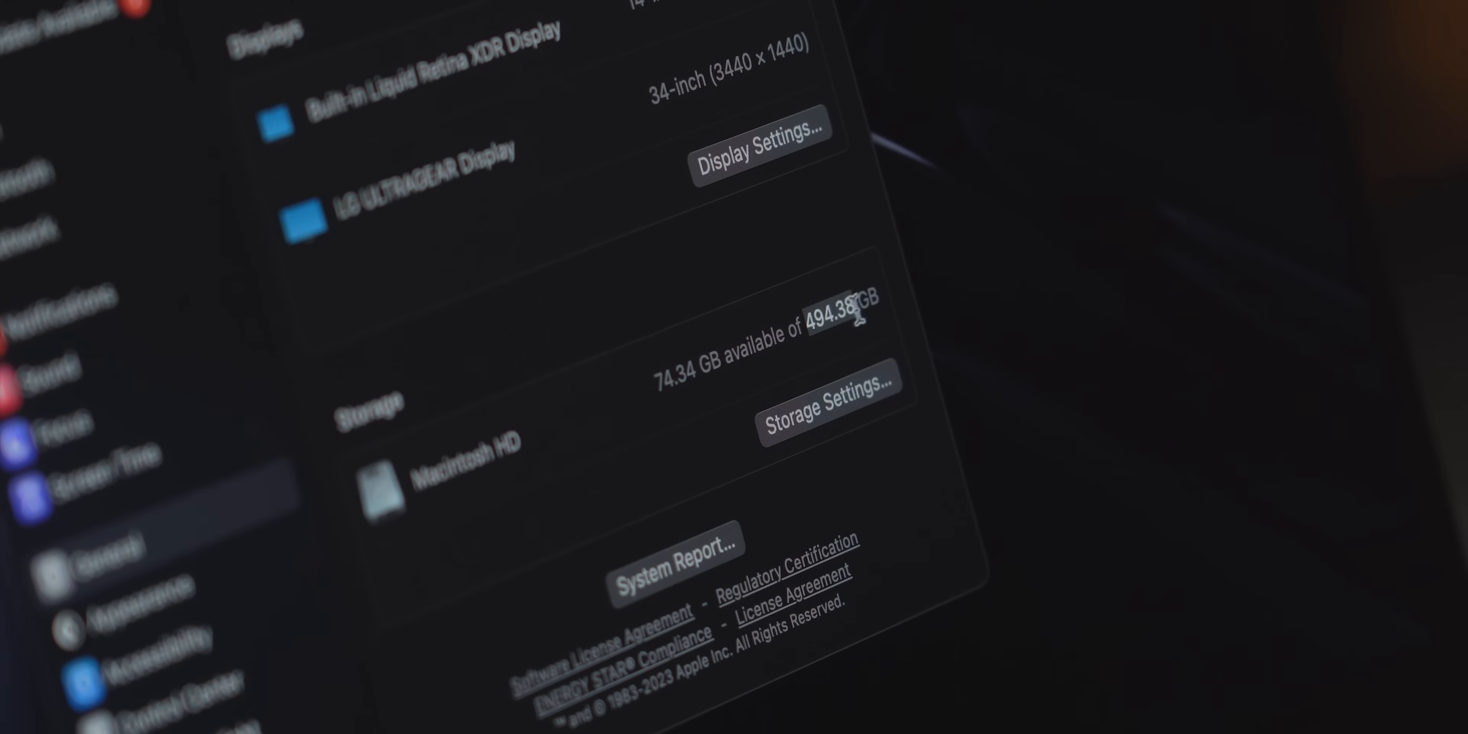
click(822, 385)
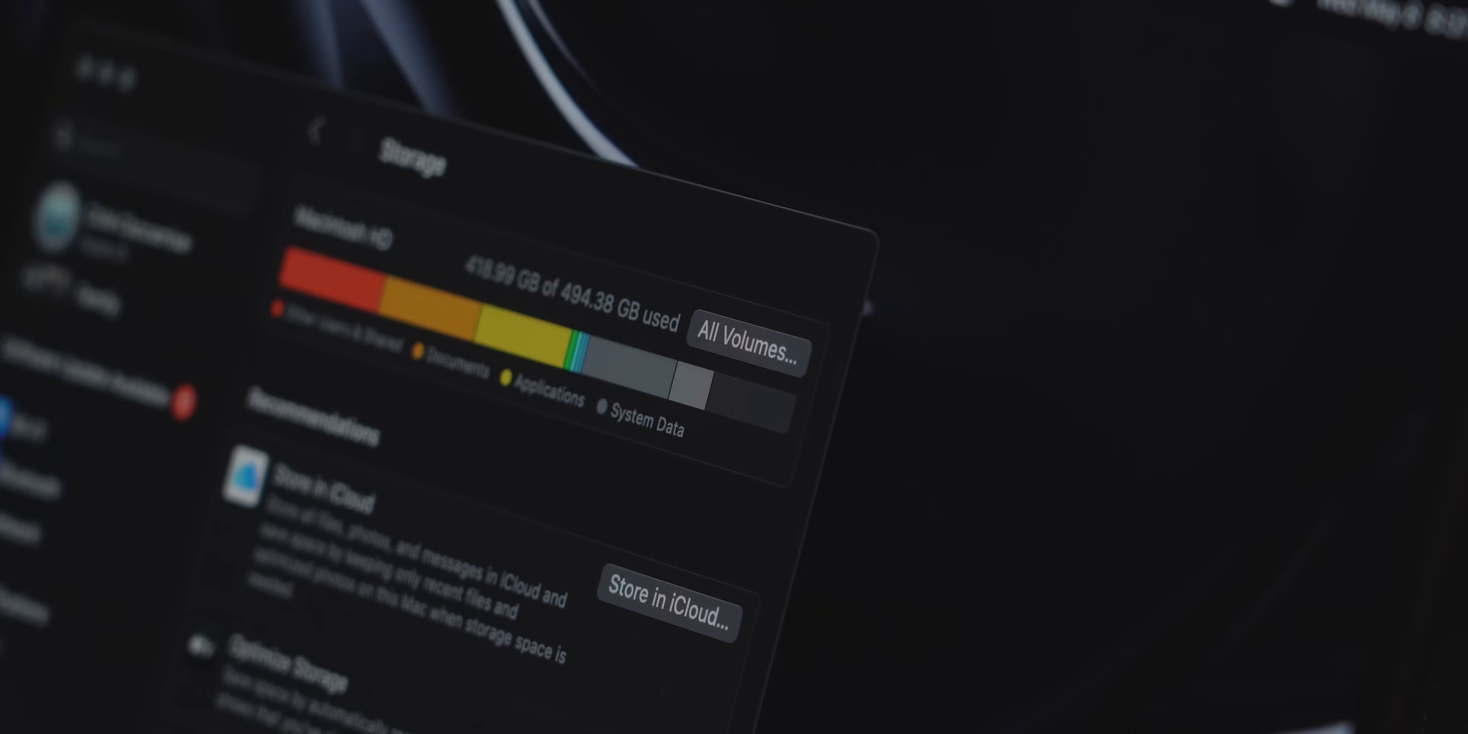
mouse_move(754, 413)
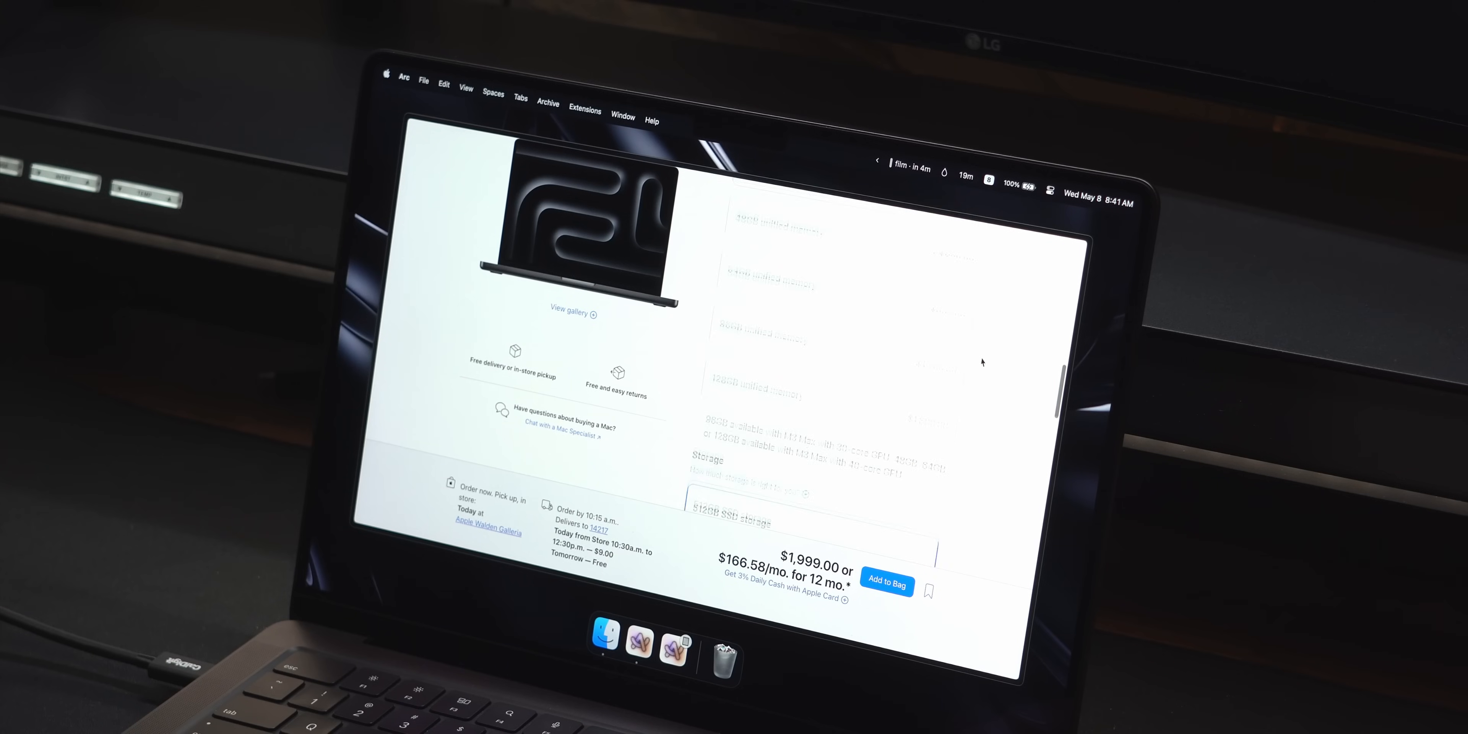
Step: Scroll the 512GB–8TB storage options, then enter the Audio folder on the 4TB drive in Finder
scroll(down, 3)
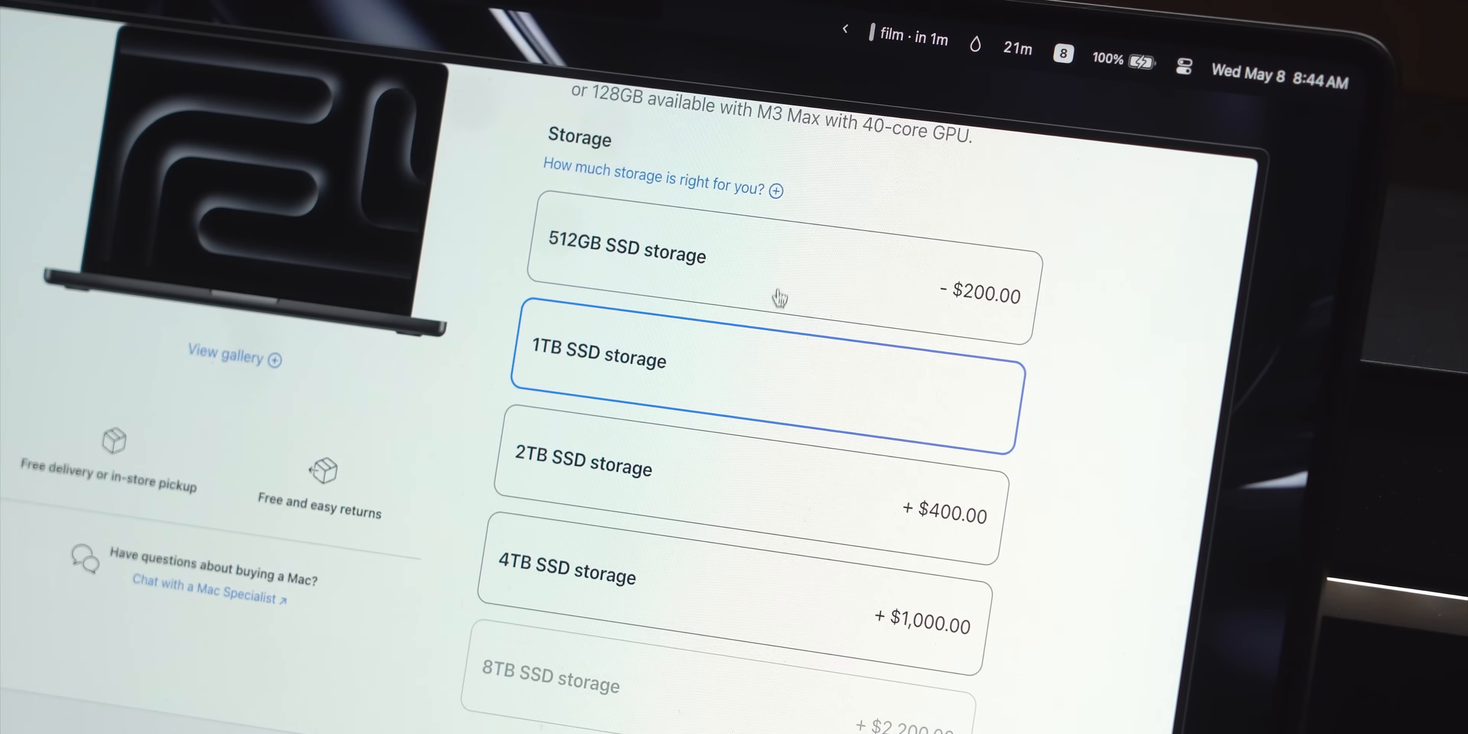
mouse_move(773, 352)
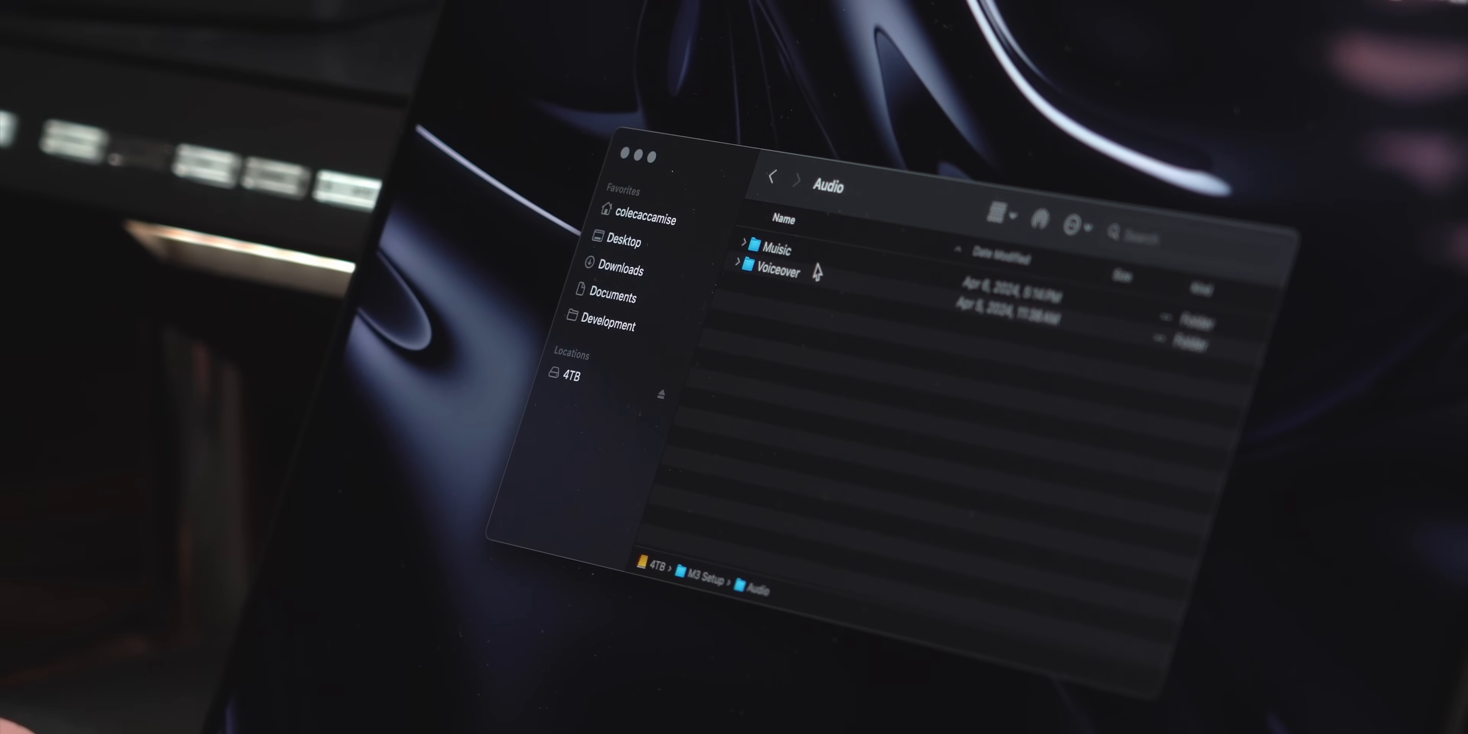
double_click(784, 249)
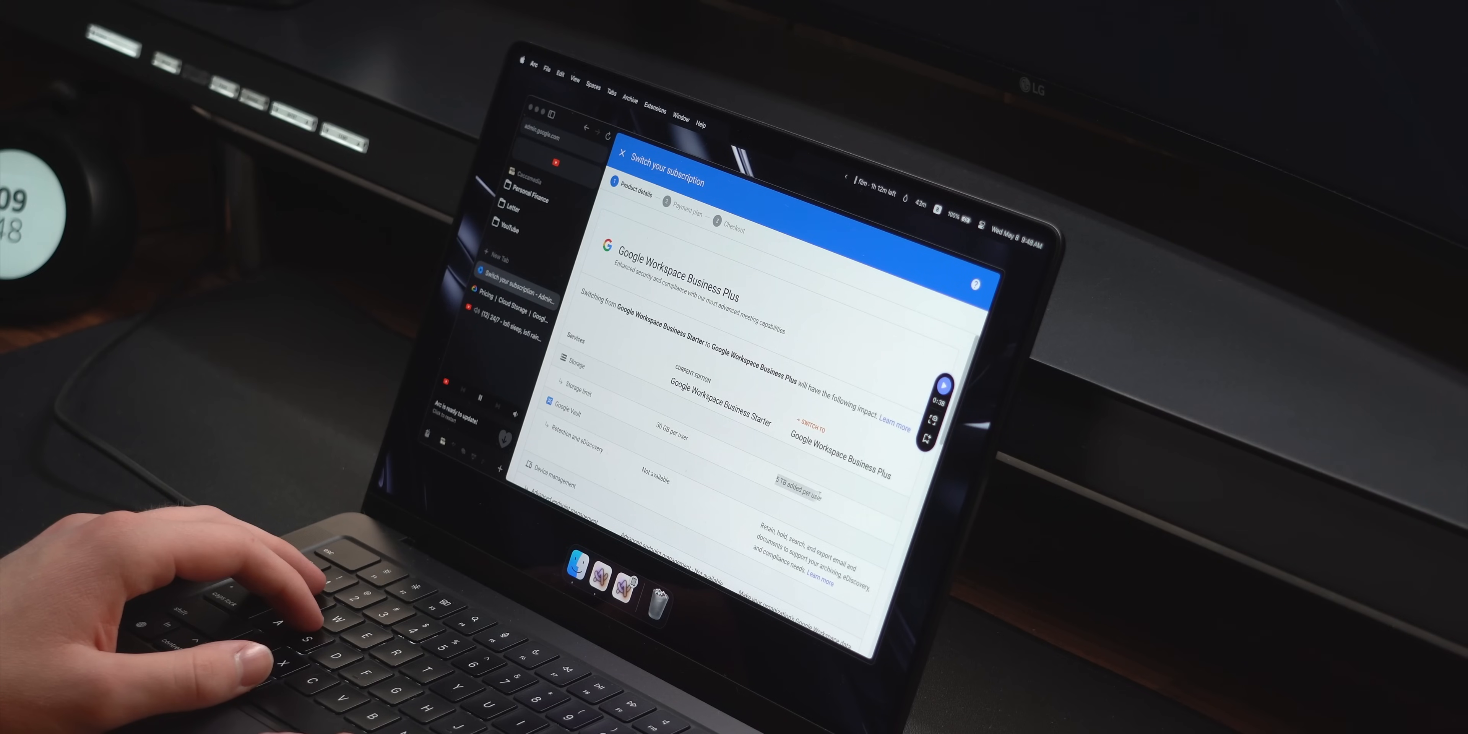
Step: Choose Google Workspace Business Plus on the Switch your subscription page
click(510, 306)
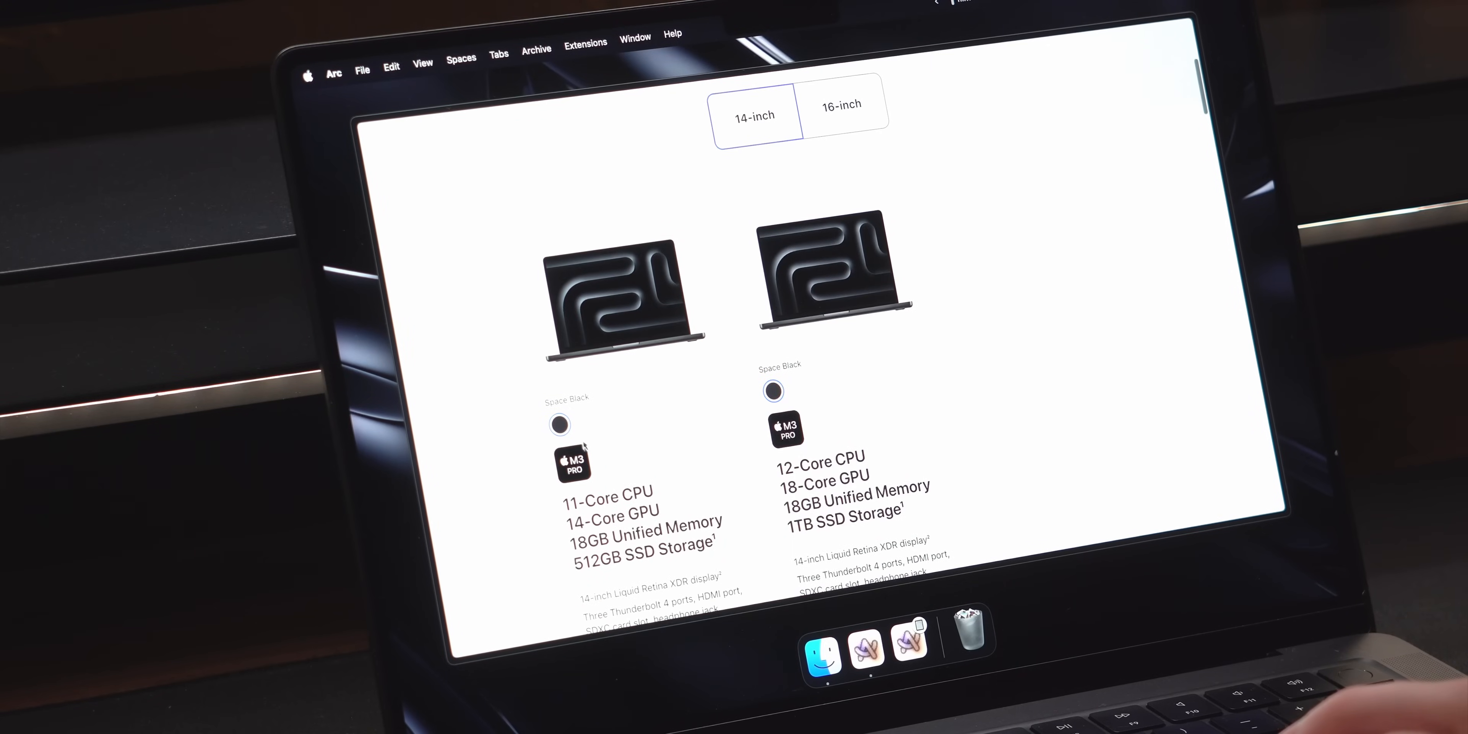
Step: Show the 512GB 14-inch model in Silver and scroll to the 3.5-pound M3 Pro weight
click(587, 421)
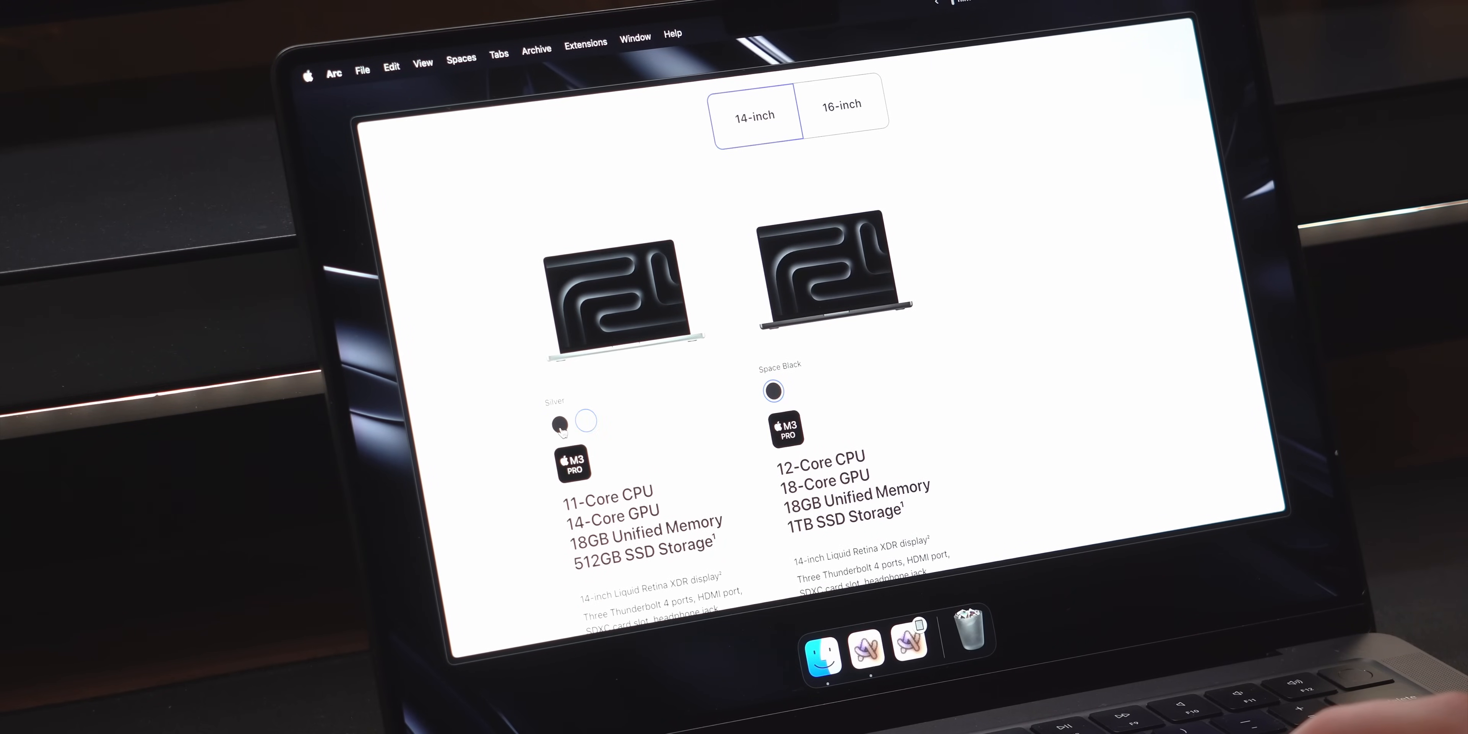
scroll(down, 3)
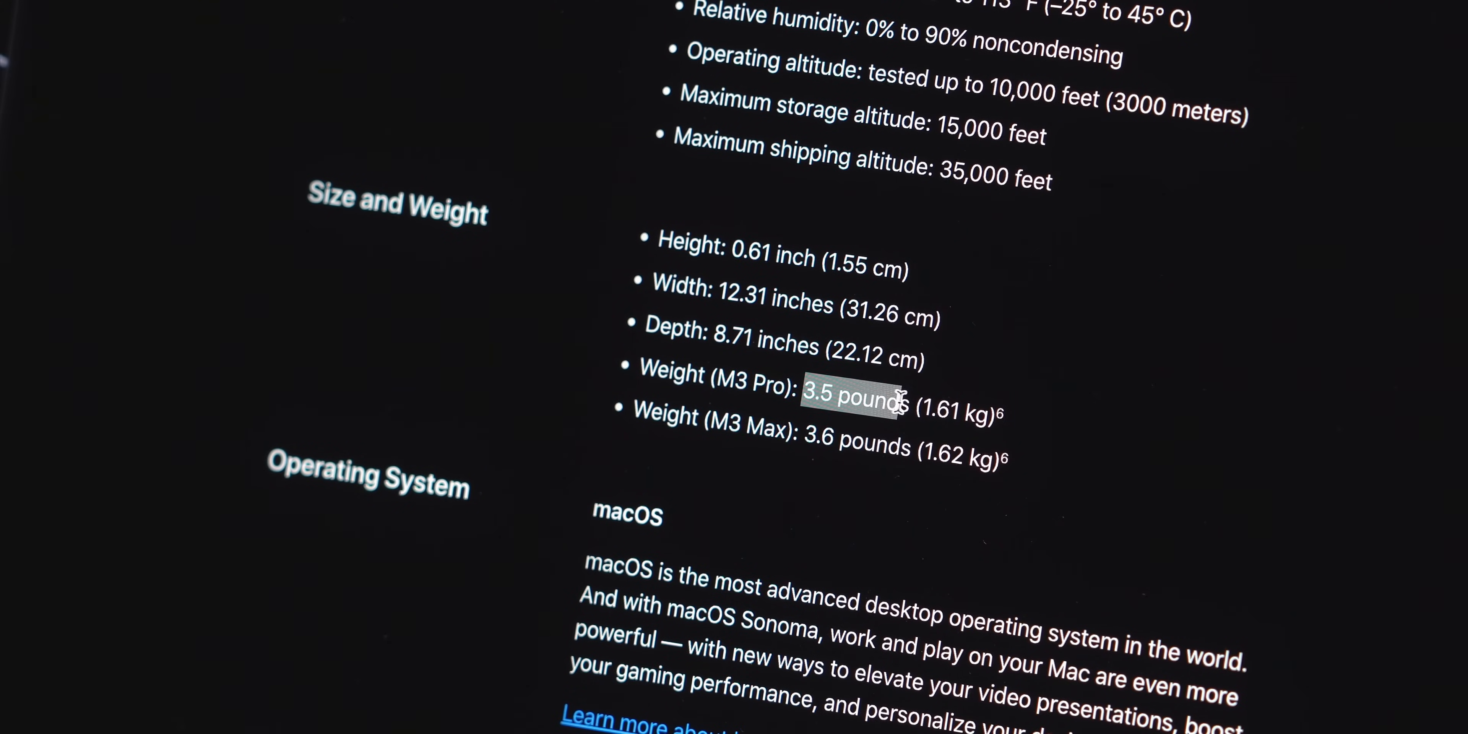